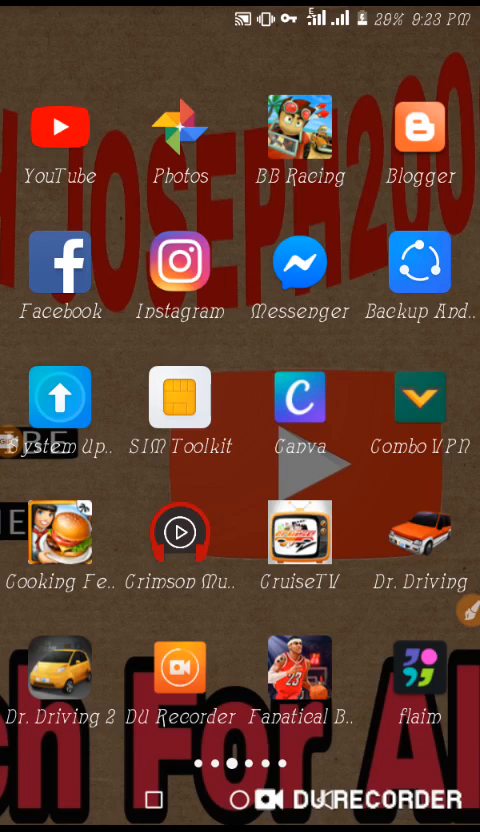
Swipe the home screen to the app page holding the HTTP Injector icon.
scroll(left, 3)
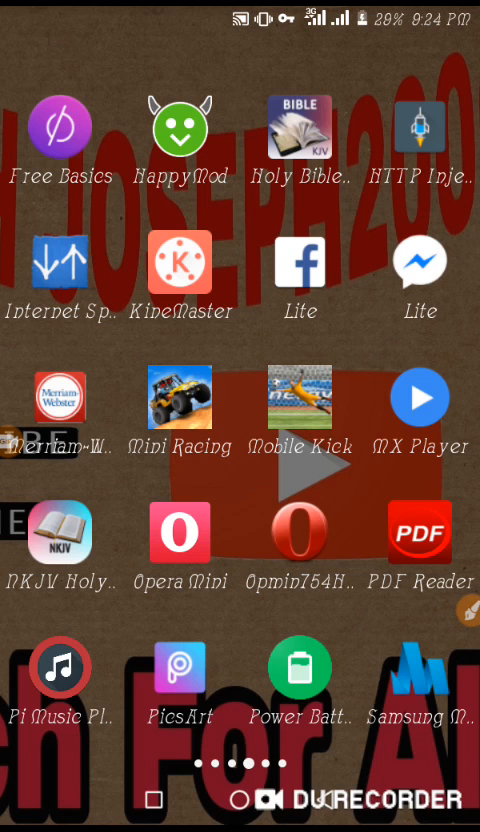
Launch HTTP Injector and land on its Home tab with empty payload and Proxy → SSH tunnel.
click(420, 128)
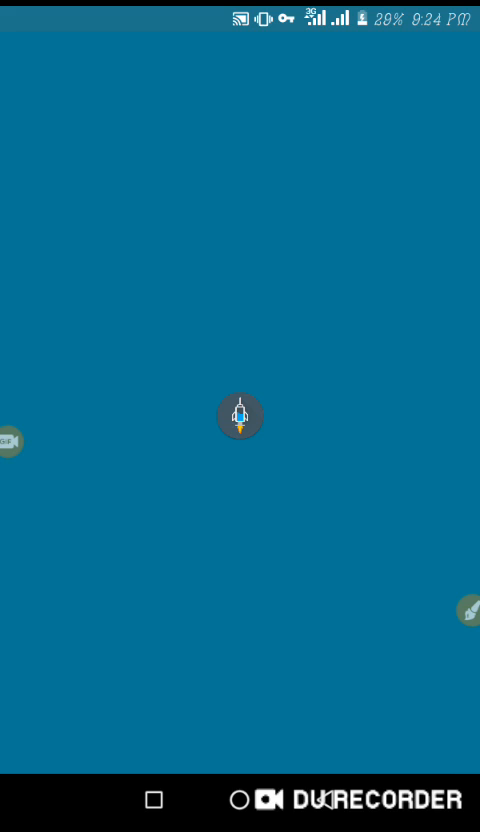
click(240, 416)
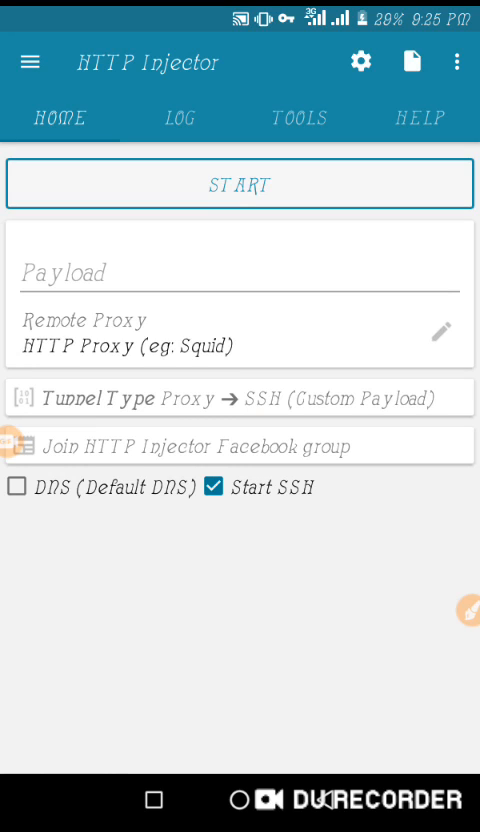
Start Import Config from the overflow menu and browse into the download folder of .ehi files.
click(458, 60)
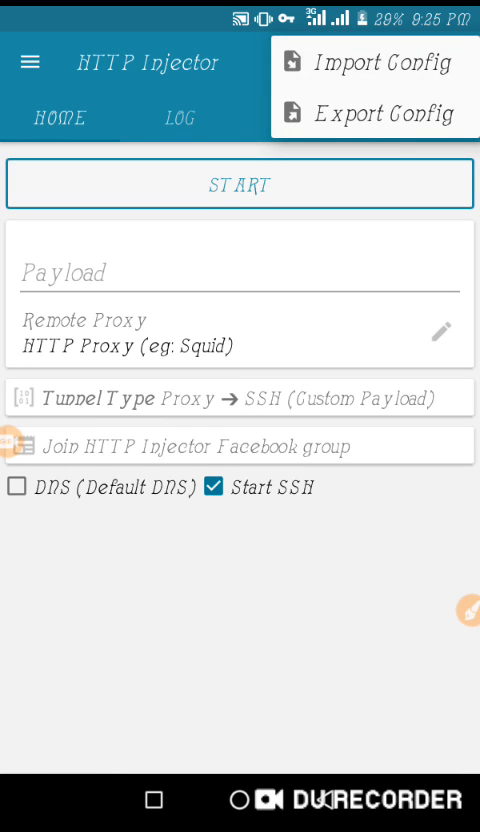
click(376, 62)
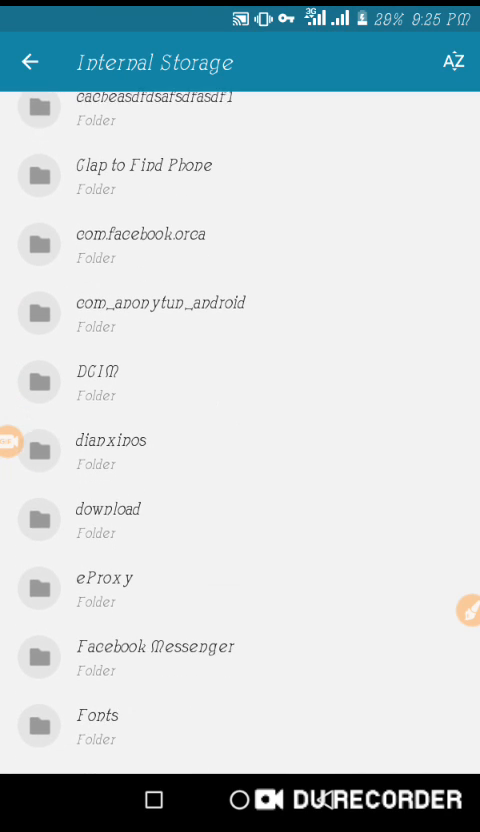
click(108, 518)
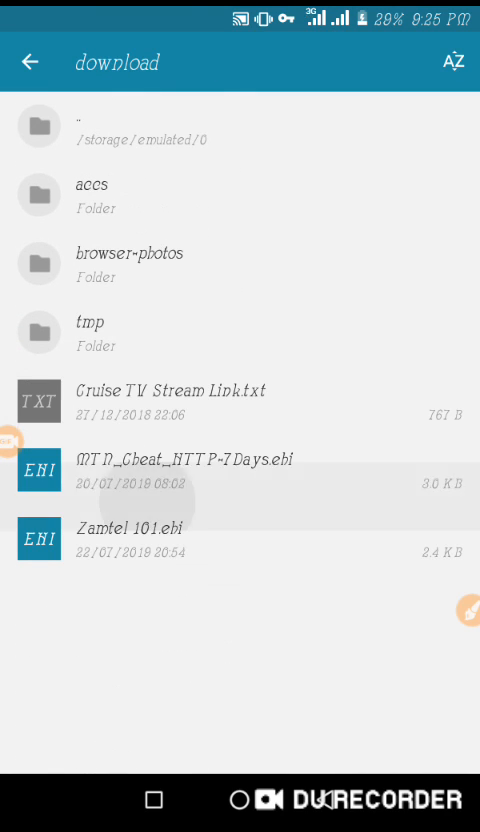